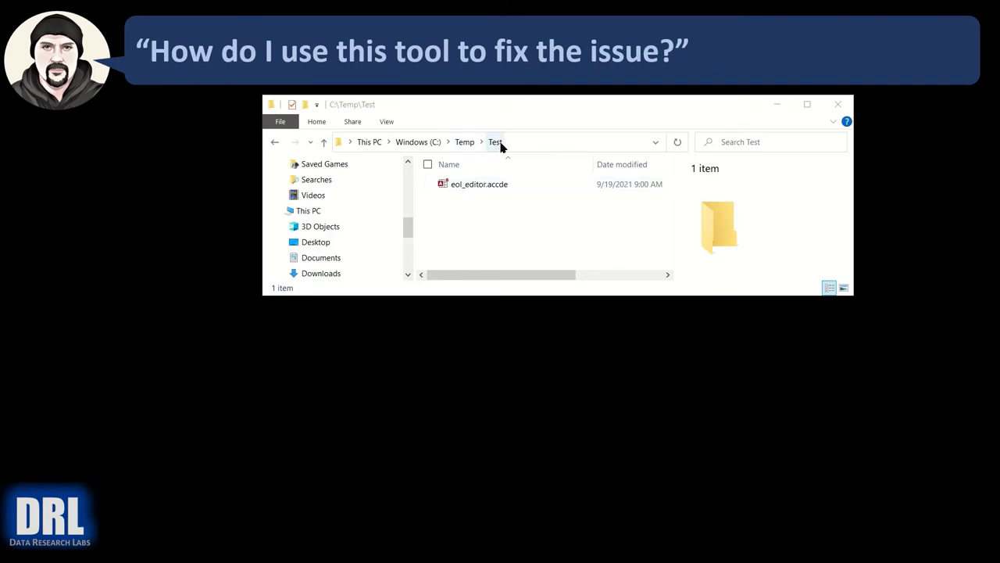
Step: Select the eol_editor.accde database in C:\Temp\Test
{"action": "left_click", "coordinate": [478, 184]}
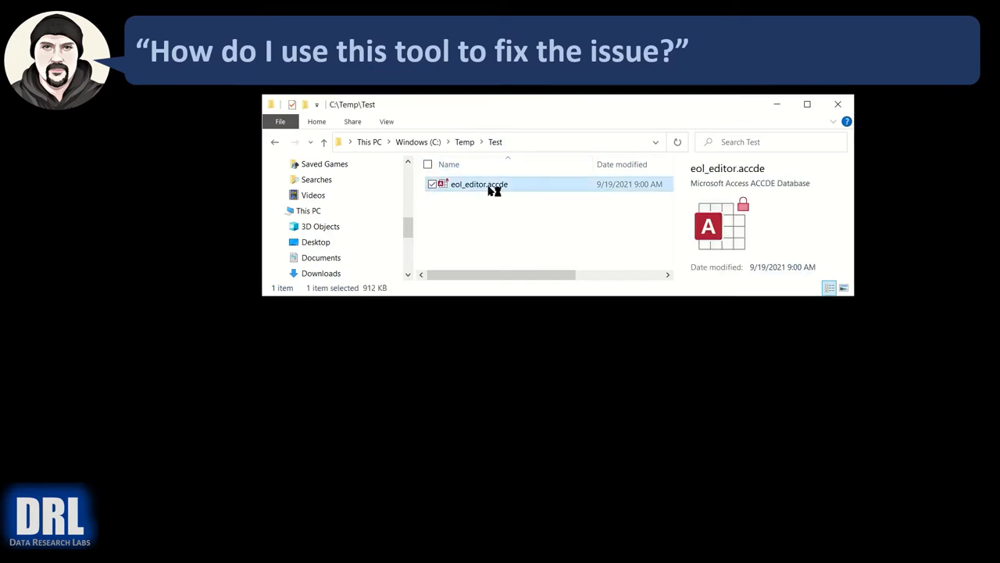
Step: Launch eol_editor.accde, widen the form, and pick '2. License - LF (delete me).txt' in the open dialog
{"action": "double_click", "coordinate": [478, 184]}
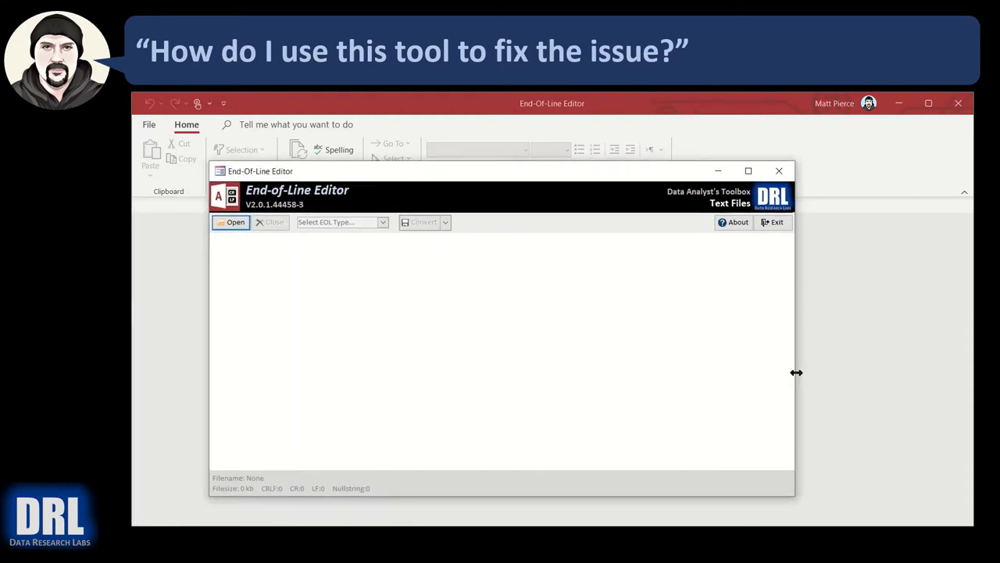
{"action": "left_click_drag", "start_coordinate": [796, 372], "coordinate": [949, 372]}
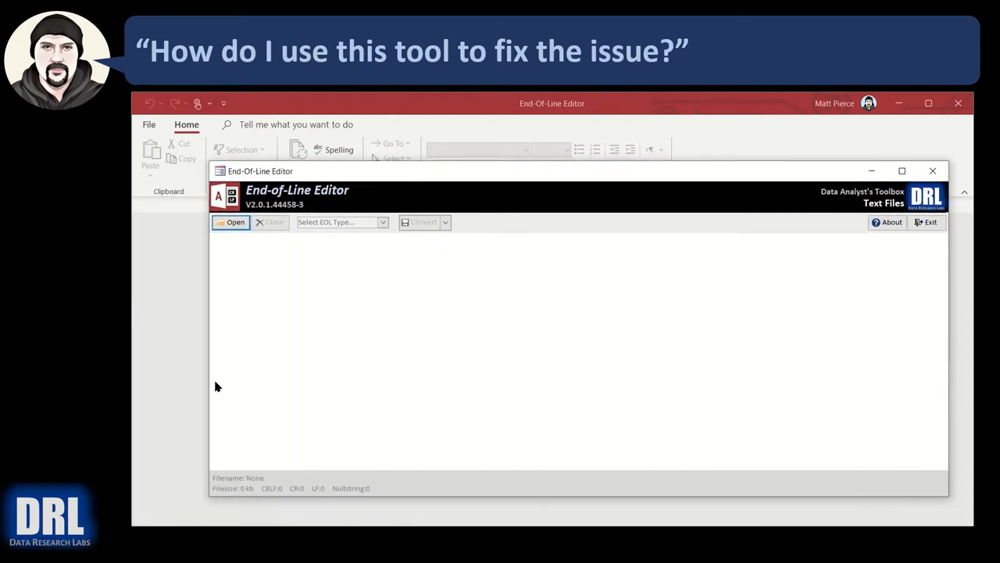
{"action": "mouse_move", "coordinate": [128, 375]}
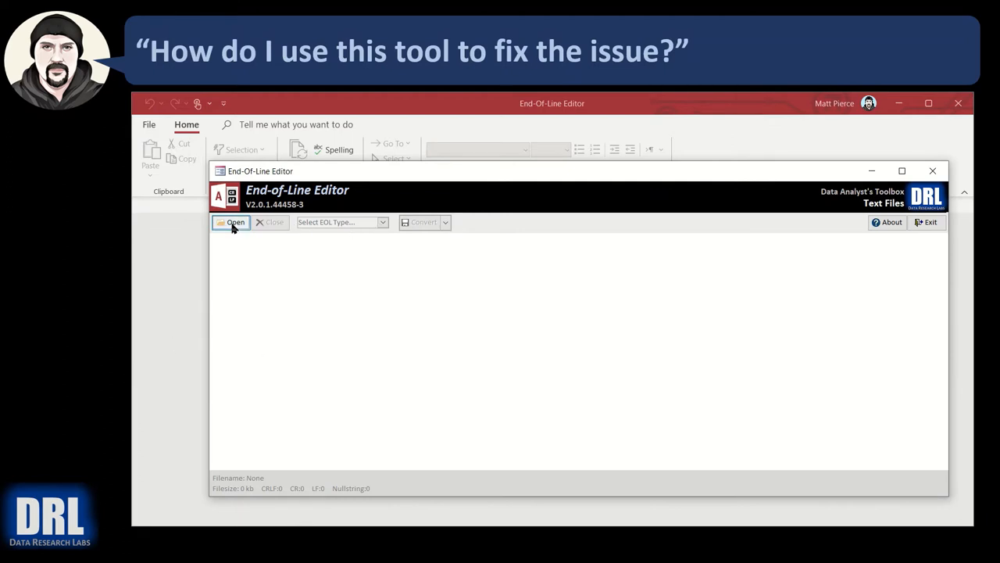
{"action": "left_click", "coordinate": [235, 222]}
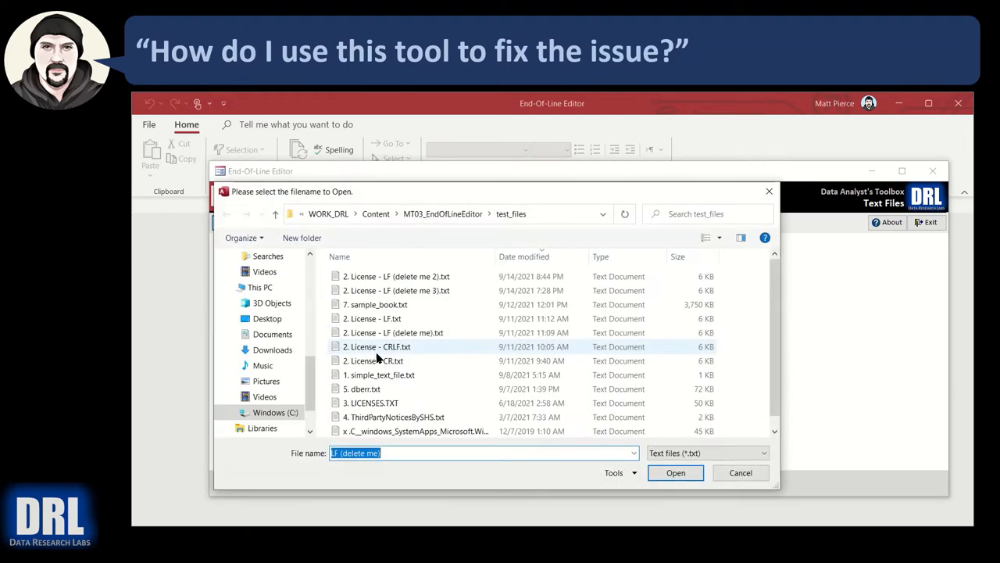
{"action": "left_click", "coordinate": [394, 332]}
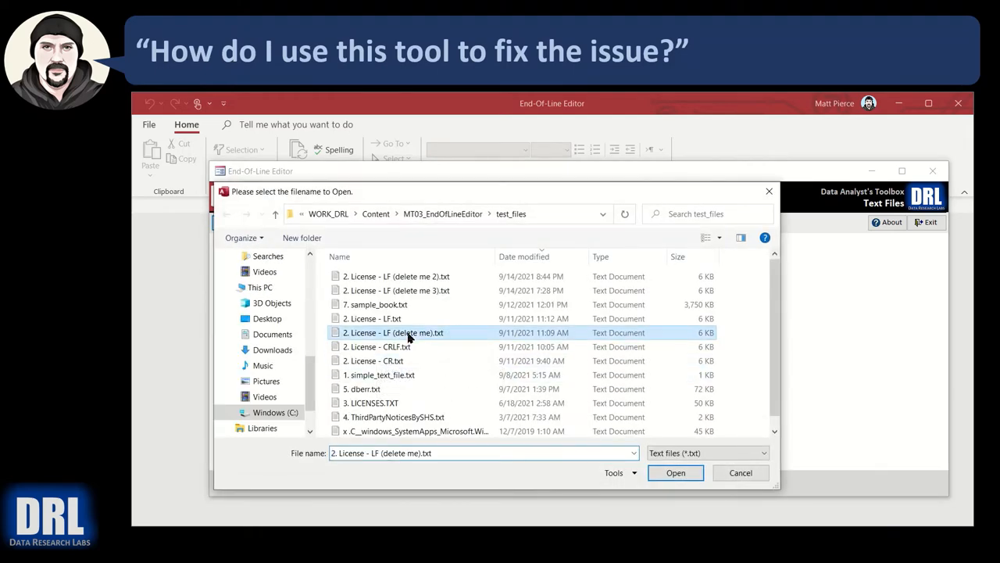
Step: Load the chosen LF license file, getting the summary of 38 LF lines and one nullstring
{"action": "left_click", "coordinate": [675, 472]}
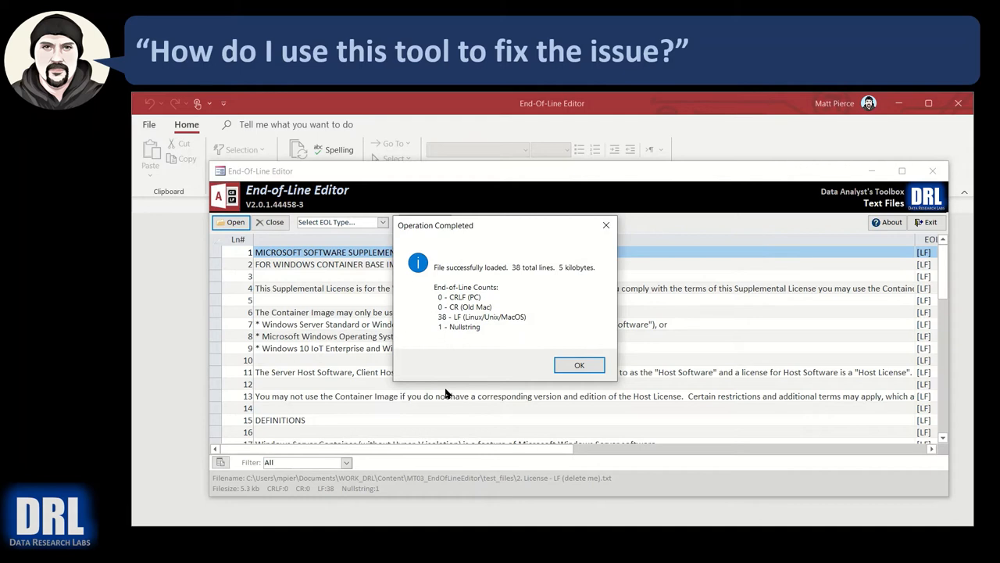
{"action": "mouse_move", "coordinate": [322, 352]}
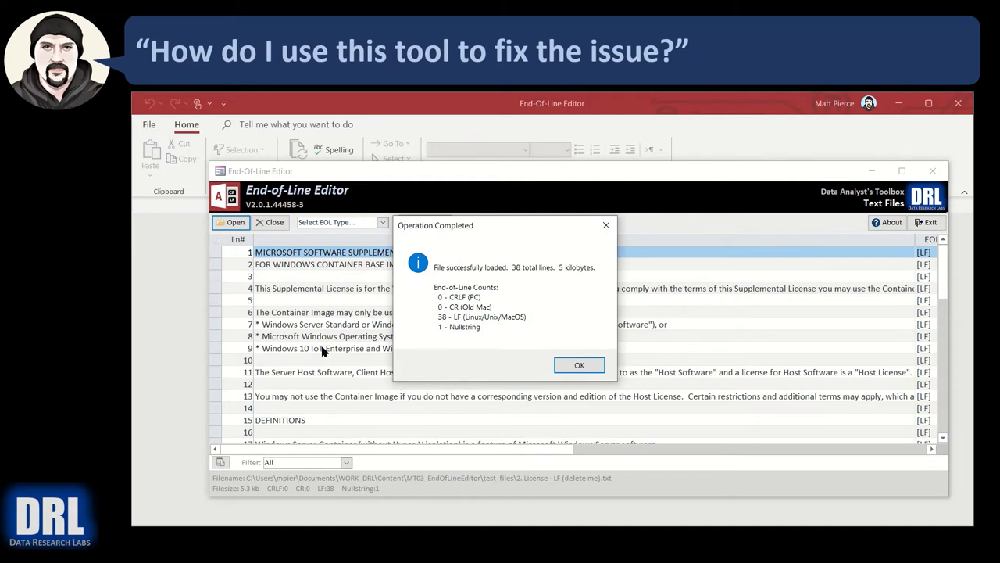
{"action": "mouse_move", "coordinate": [440, 288]}
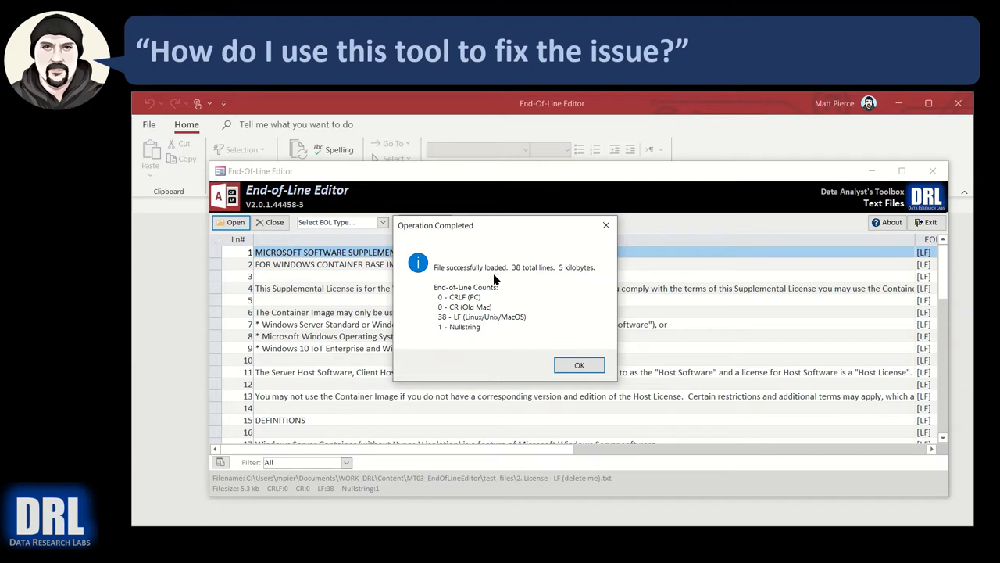
{"action": "mouse_move", "coordinate": [579, 275]}
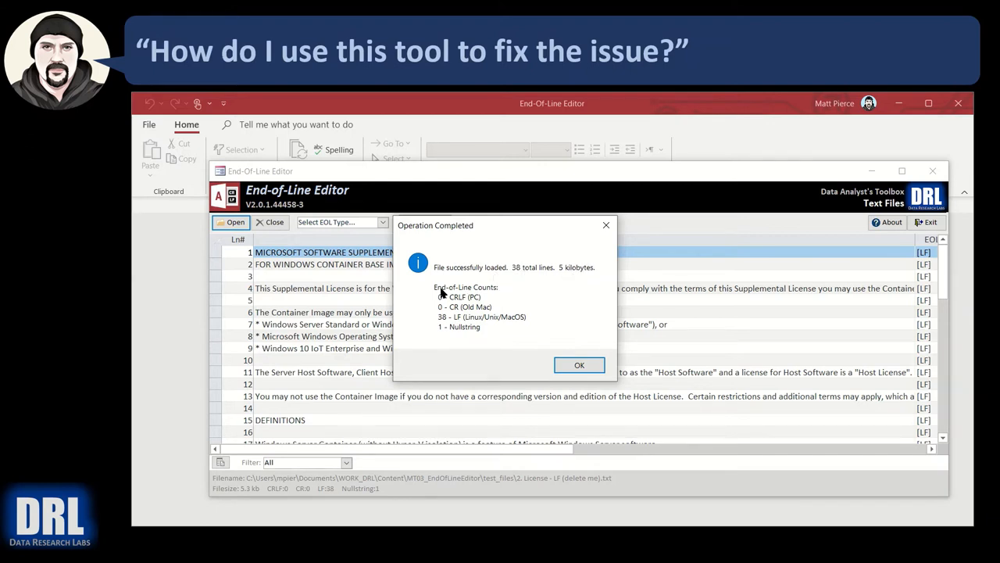
{"action": "mouse_move", "coordinate": [438, 303]}
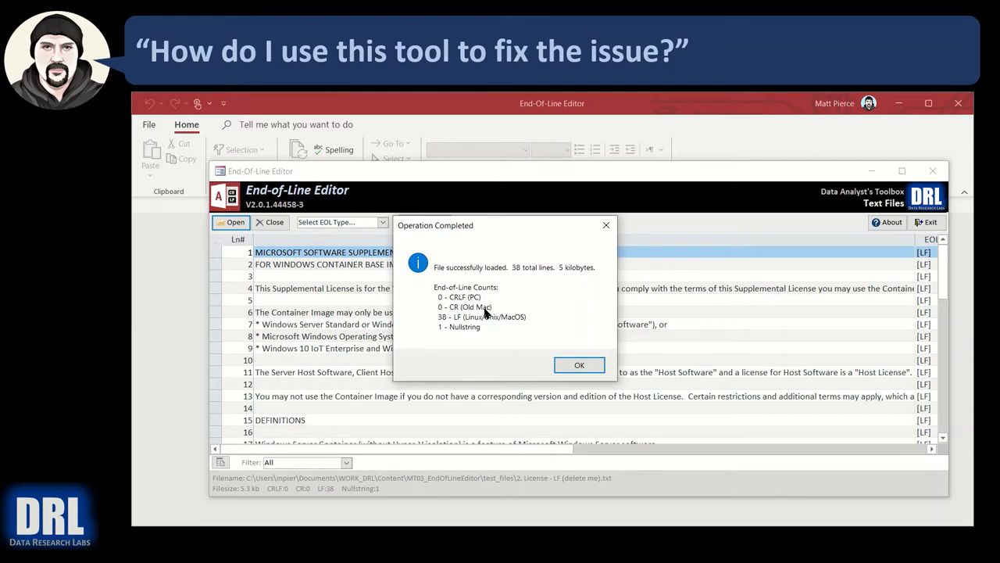
{"action": "mouse_move", "coordinate": [450, 319]}
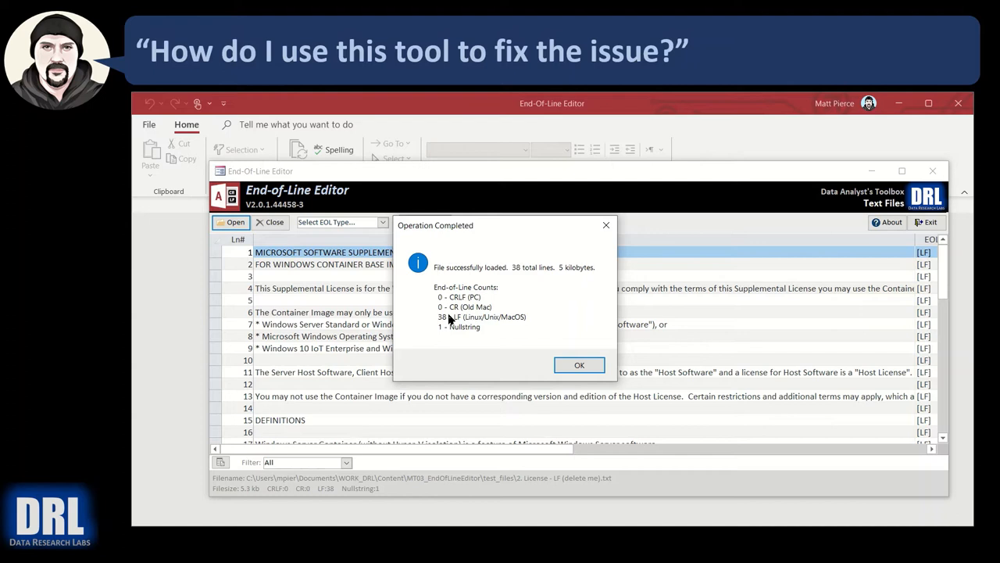
{"action": "mouse_move", "coordinate": [467, 323]}
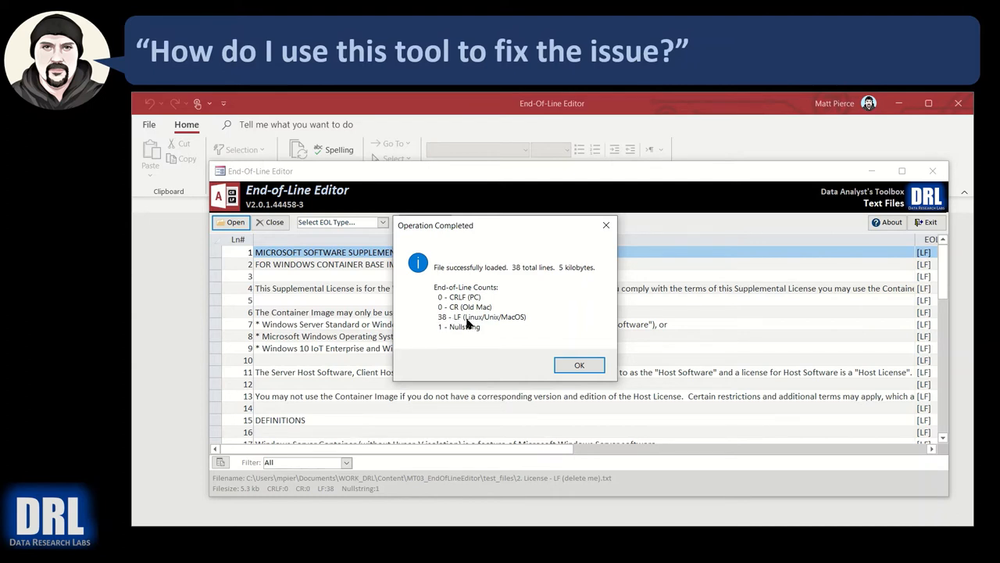
{"action": "mouse_move", "coordinate": [467, 338]}
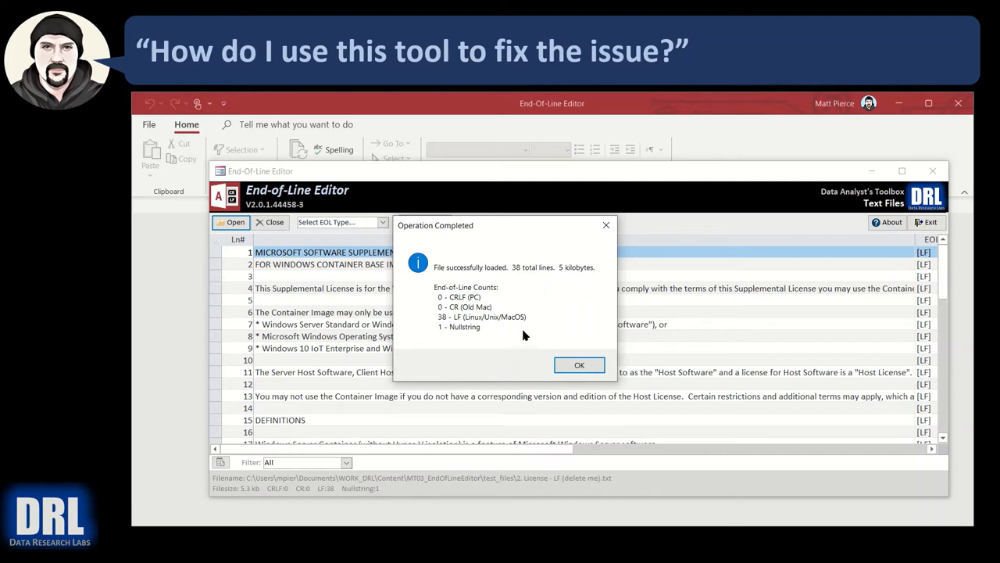
{"action": "mouse_move", "coordinate": [559, 291]}
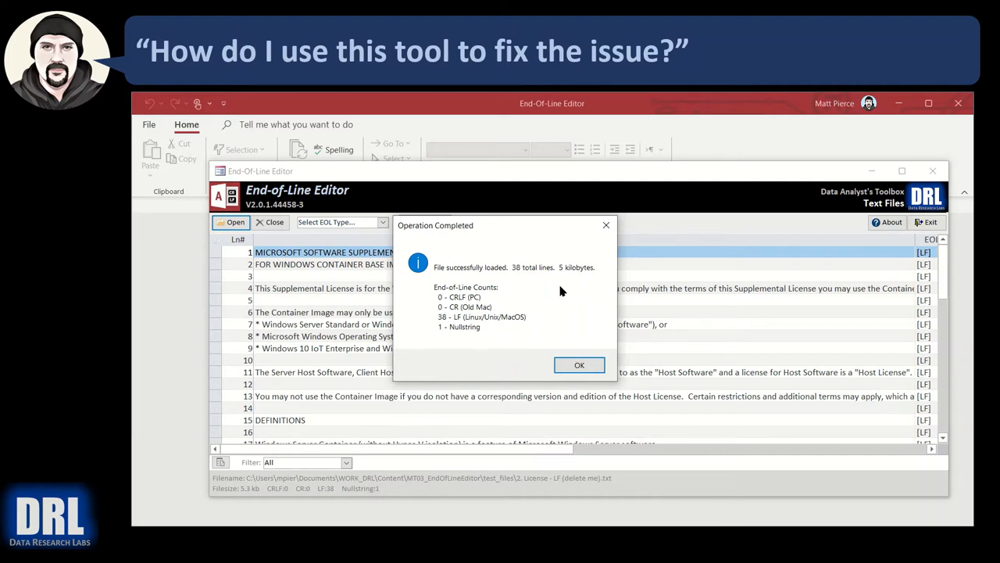
{"action": "mouse_move", "coordinate": [441, 328]}
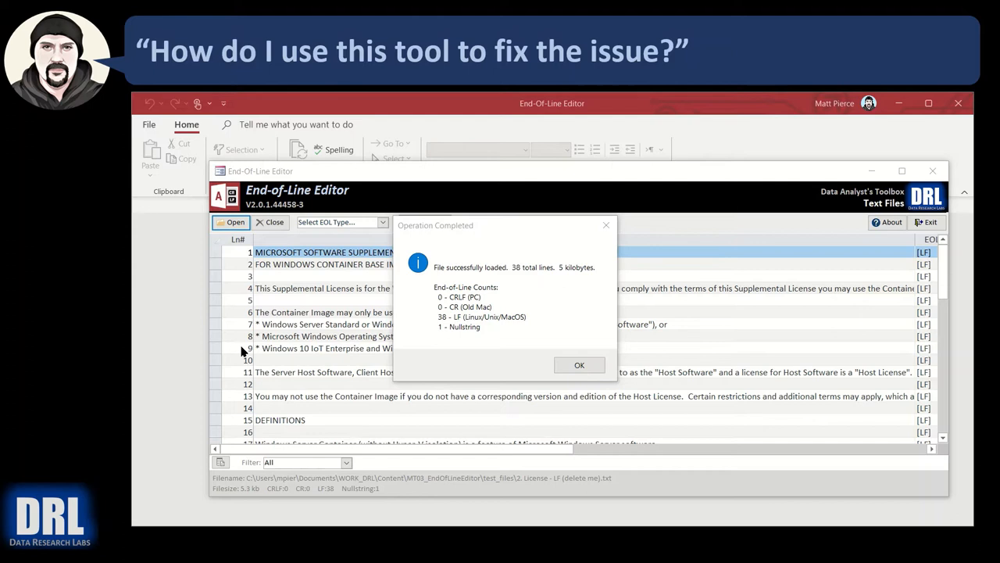
{"action": "mouse_move", "coordinate": [363, 227]}
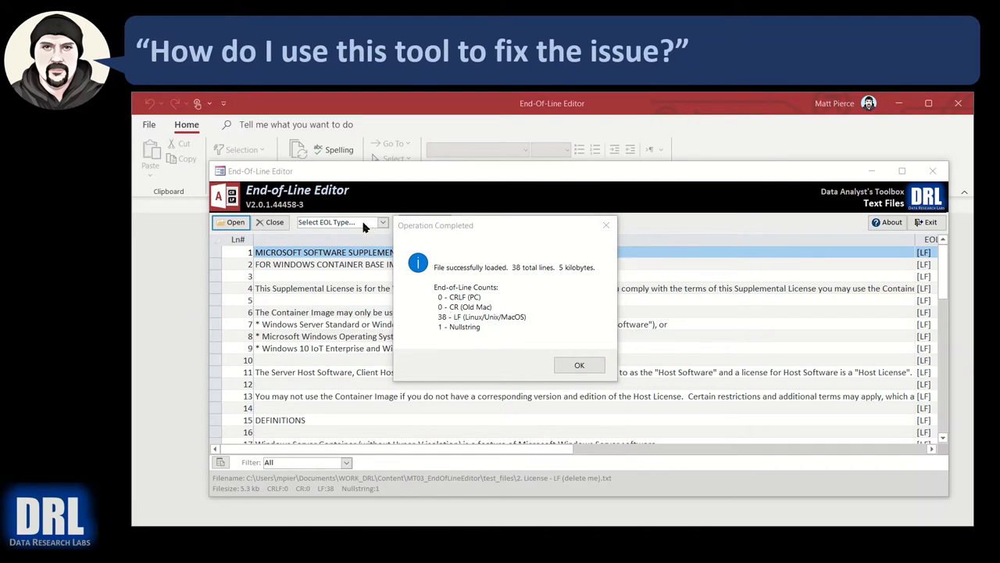
{"action": "mouse_move", "coordinate": [488, 316]}
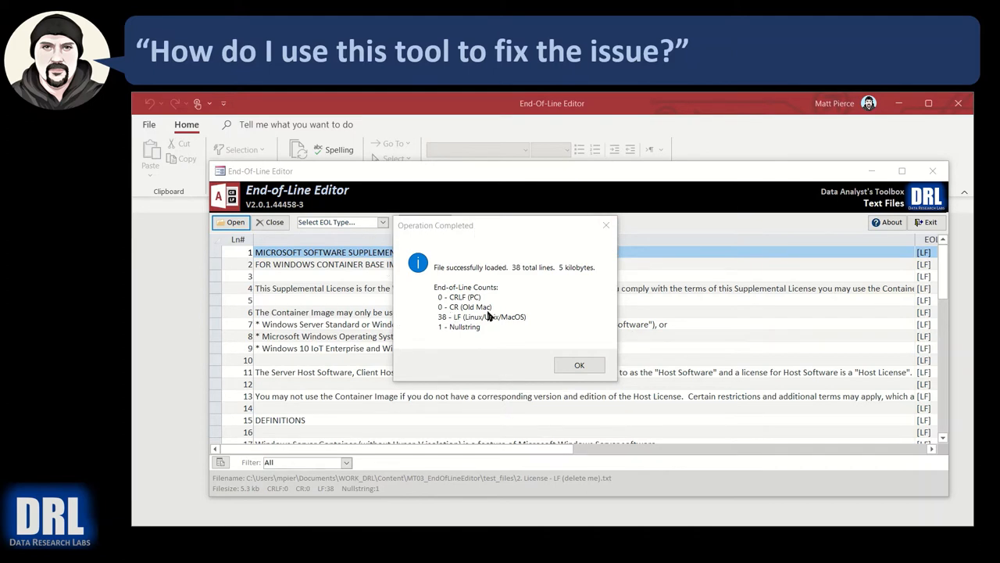
Step: Dismiss the Operation Completed summary and scroll the listing down to line 39
{"action": "left_click", "coordinate": [579, 366]}
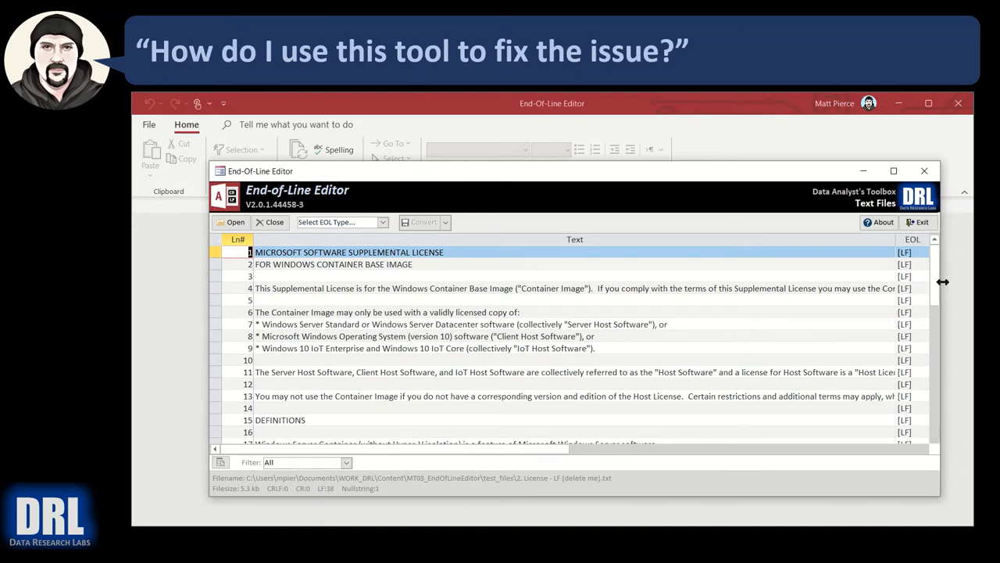
{"action": "scroll", "scroll_direction": "down", "scroll_amount": 3}
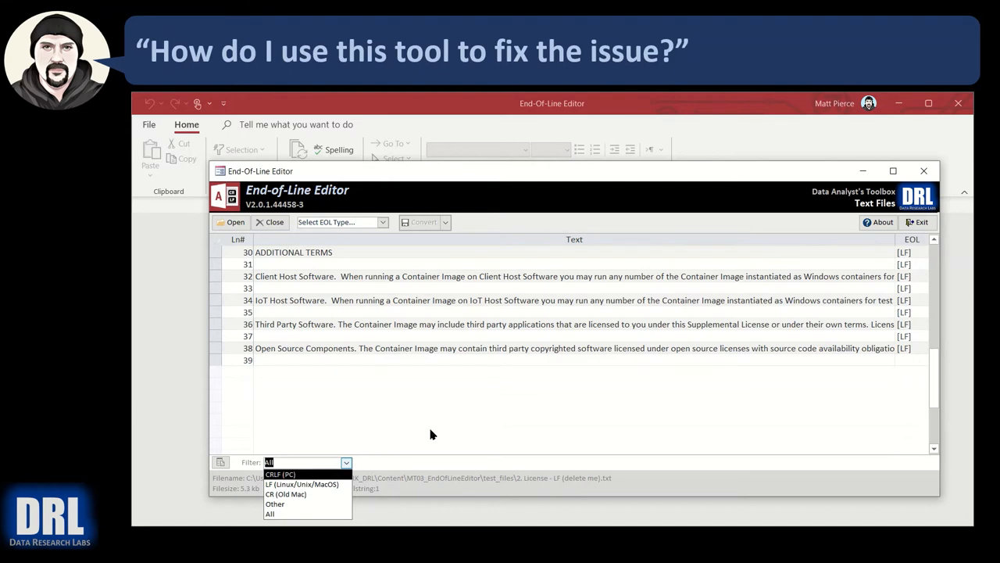
{"action": "mouse_move", "coordinate": [887, 324]}
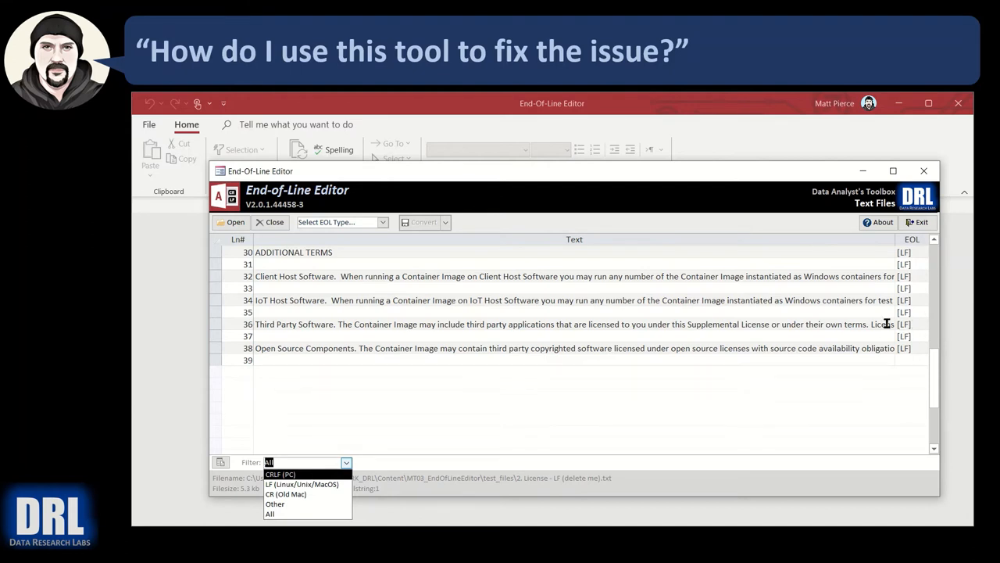
Step: Filter the listing by CRLF (none), LF (text lines) and Other (line 39 only)
{"action": "left_click", "coordinate": [280, 475]}
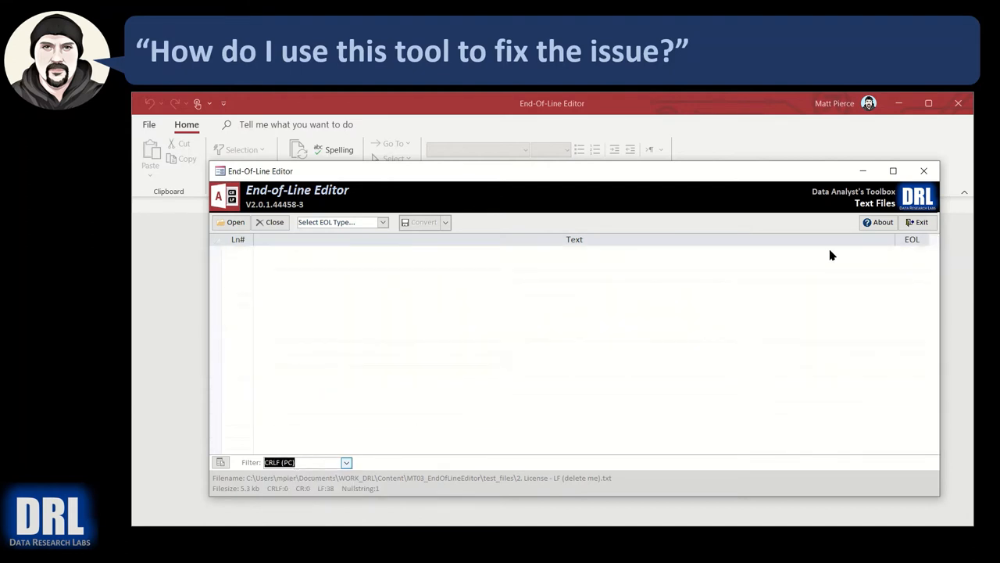
{"action": "left_click", "coordinate": [347, 462]}
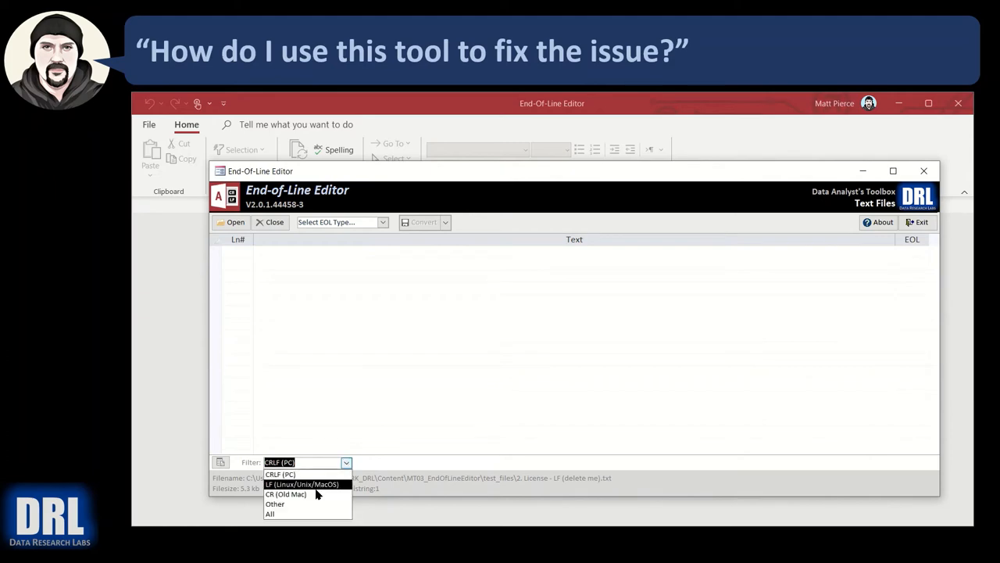
{"action": "left_click", "coordinate": [302, 485]}
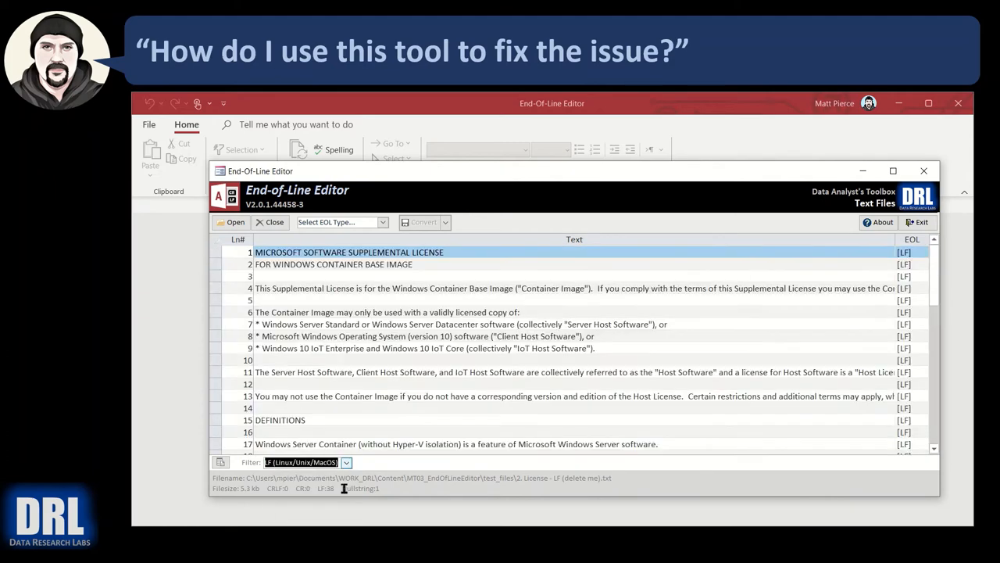
{"action": "left_click", "coordinate": [347, 462]}
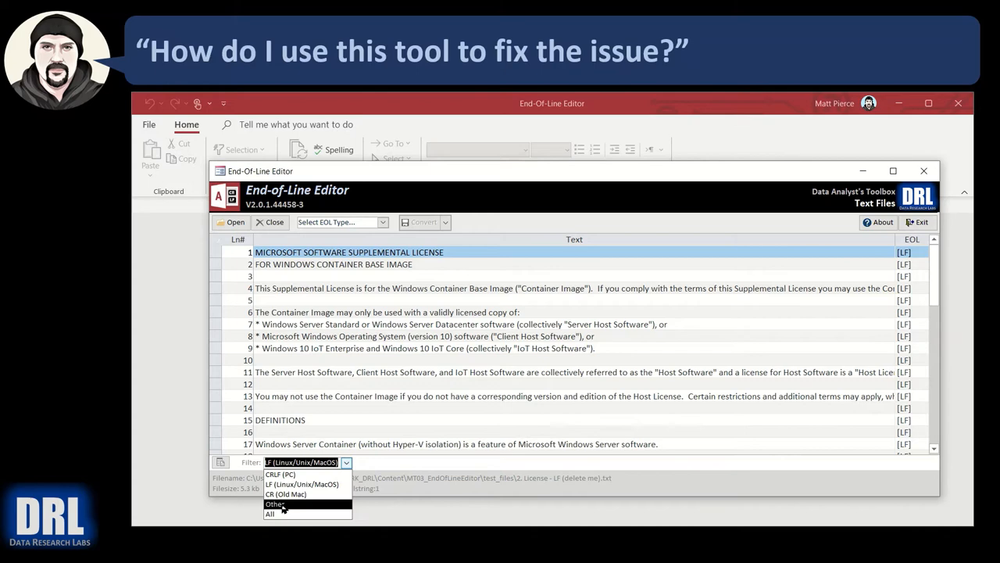
{"action": "left_click", "coordinate": [275, 503]}
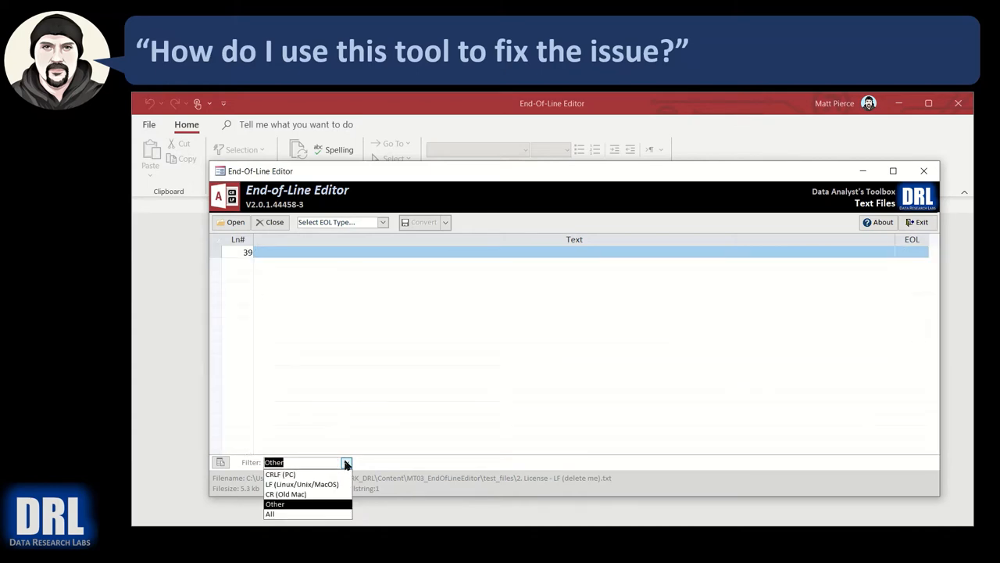
{"action": "left_click", "coordinate": [269, 512]}
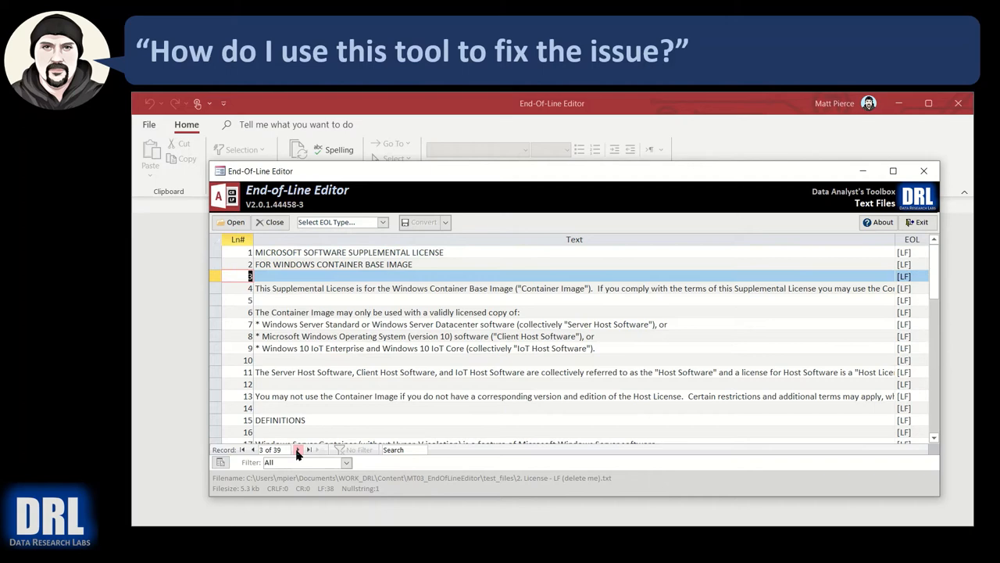
Step: Jump to the last and first records, then search for 'software', found in line 1
{"action": "left_click", "coordinate": [310, 450]}
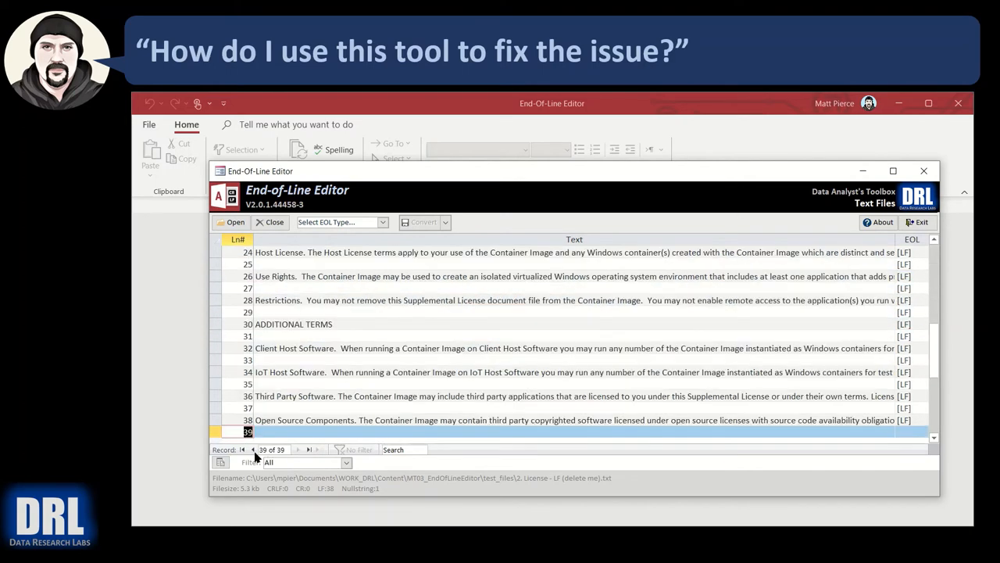
{"action": "left_click", "coordinate": [242, 450]}
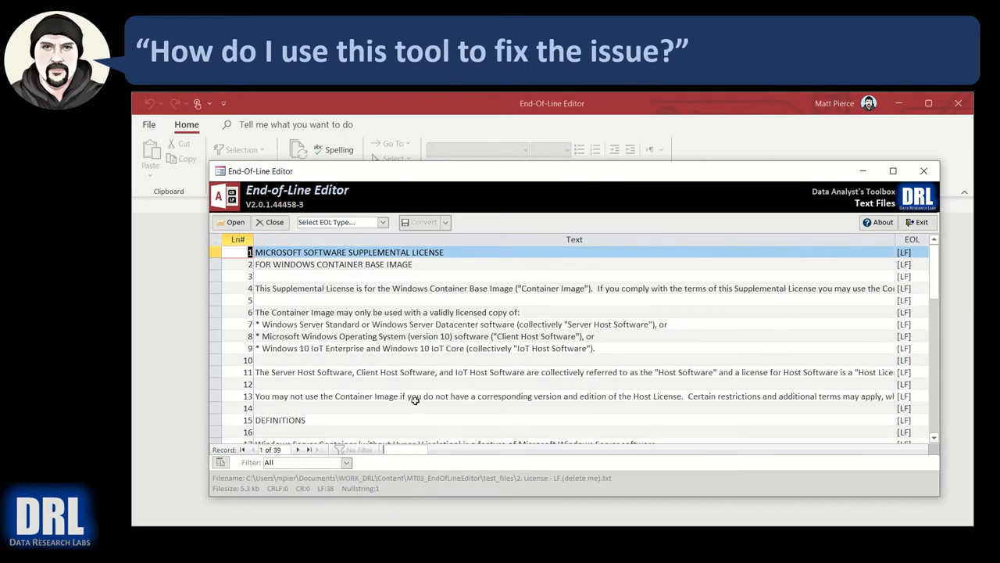
{"action": "type", "text": "software"}
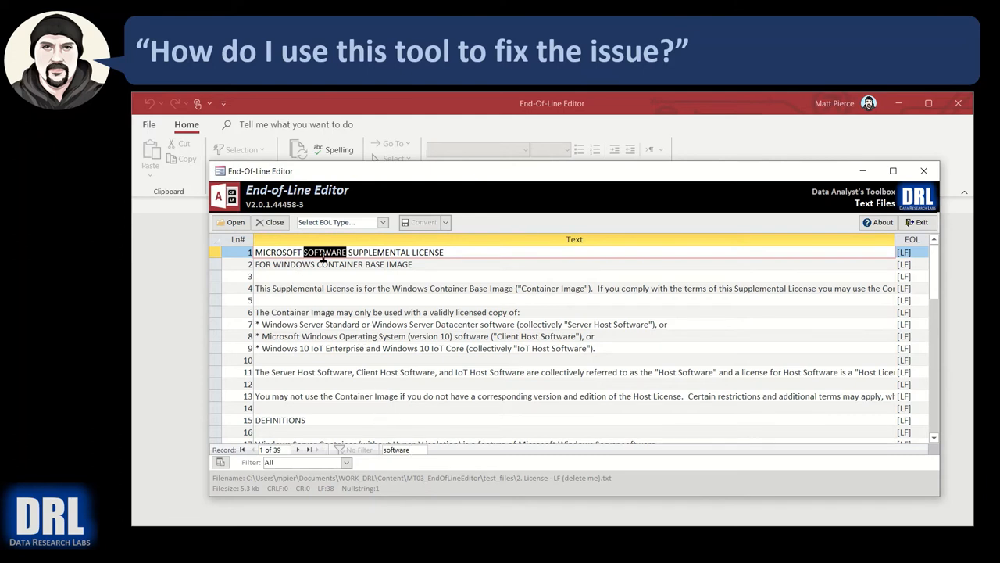
{"action": "mouse_move", "coordinate": [469, 465]}
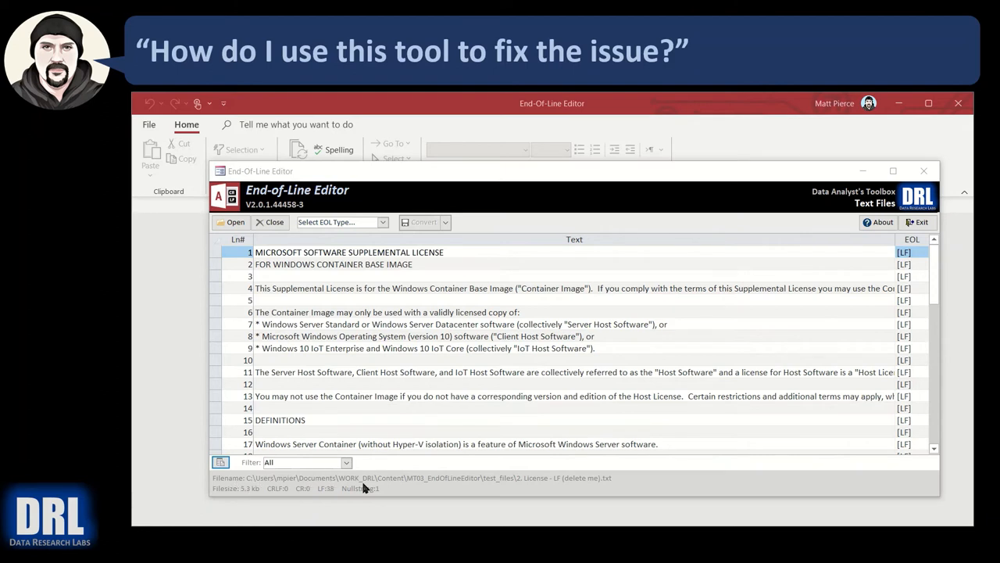
{"action": "mouse_move", "coordinate": [231, 497]}
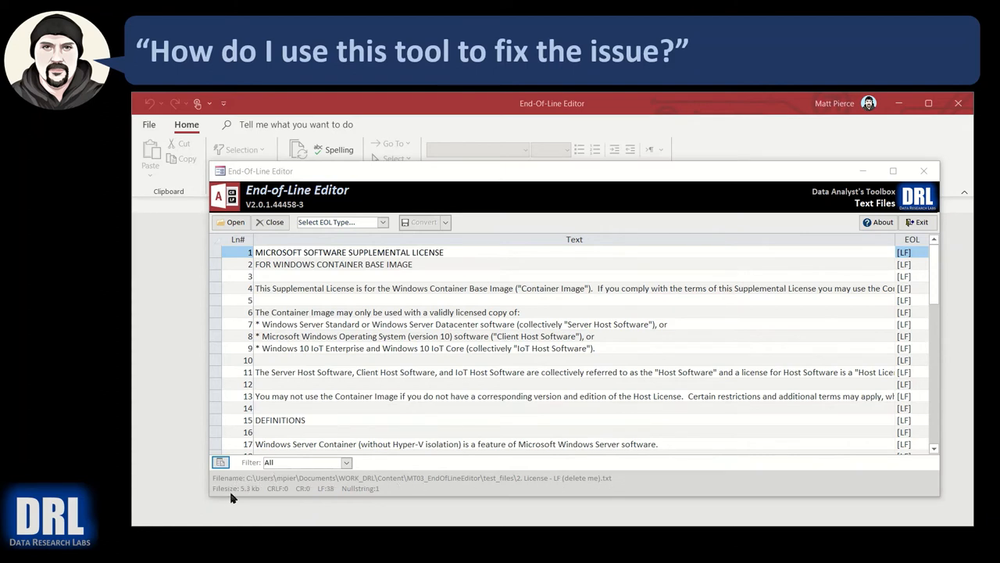
{"action": "mouse_move", "coordinate": [282, 491]}
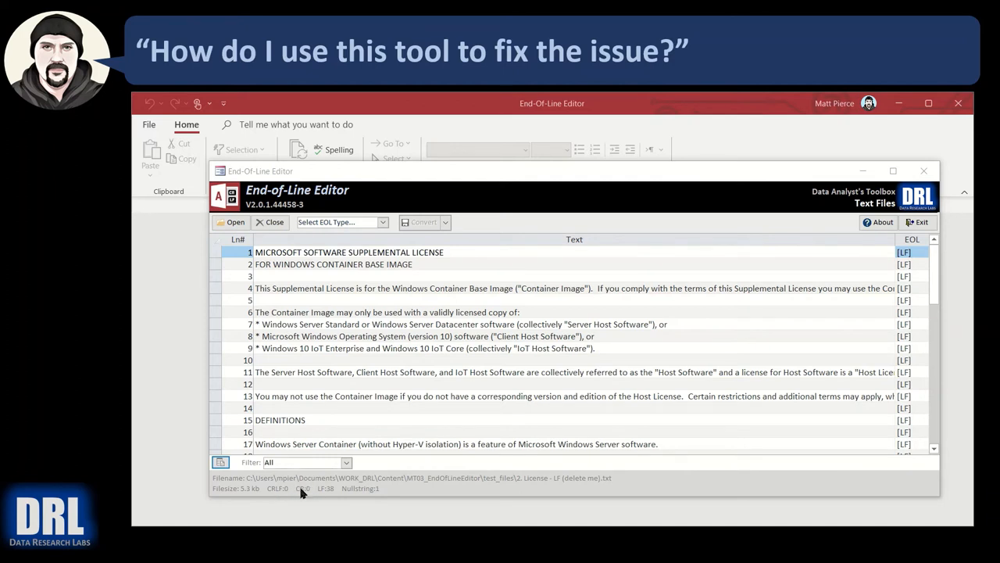
{"action": "mouse_move", "coordinate": [322, 495]}
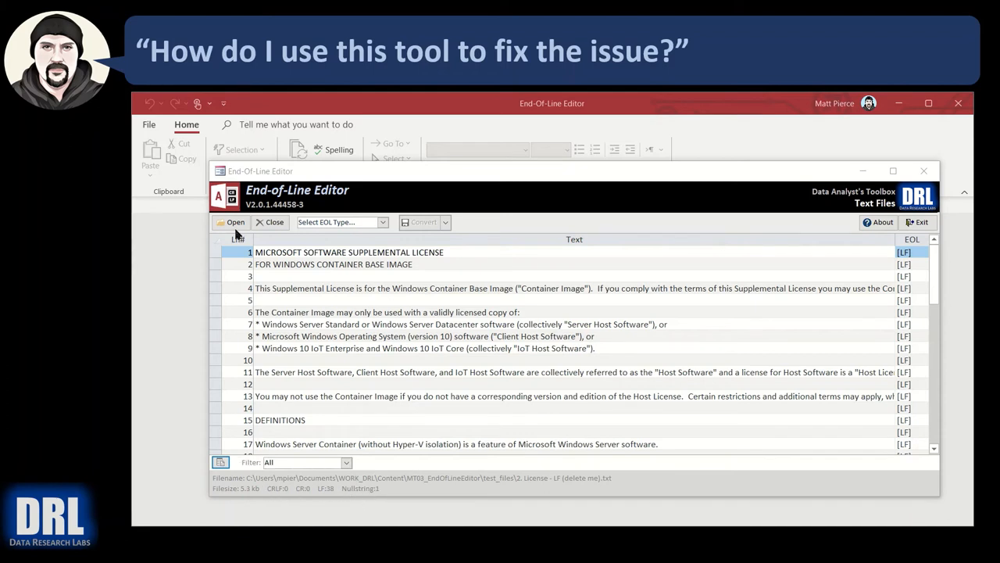
Step: Close the license file and reload it, dismissing the 38-line LF summary
{"action": "left_click", "coordinate": [269, 222]}
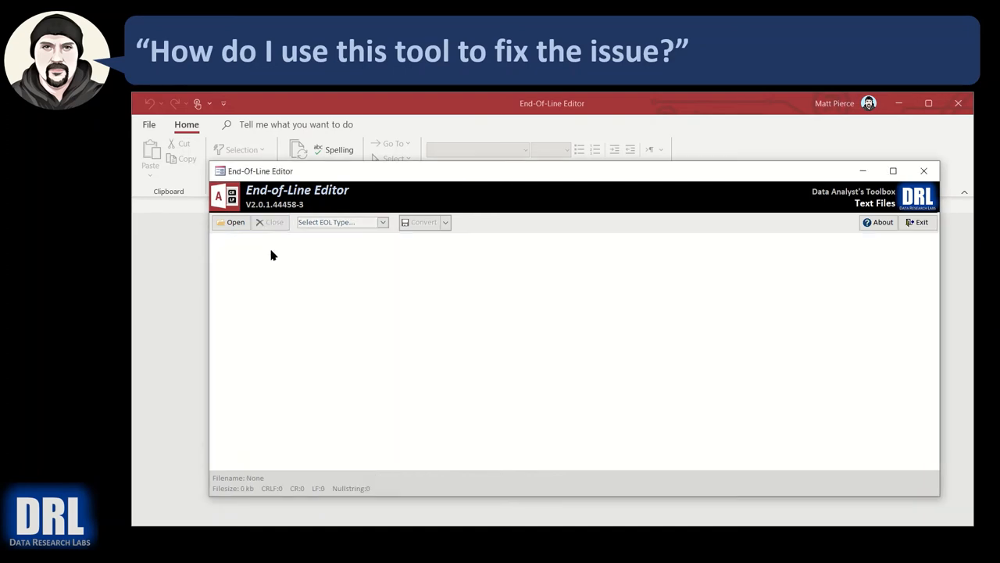
{"action": "mouse_move", "coordinate": [272, 244]}
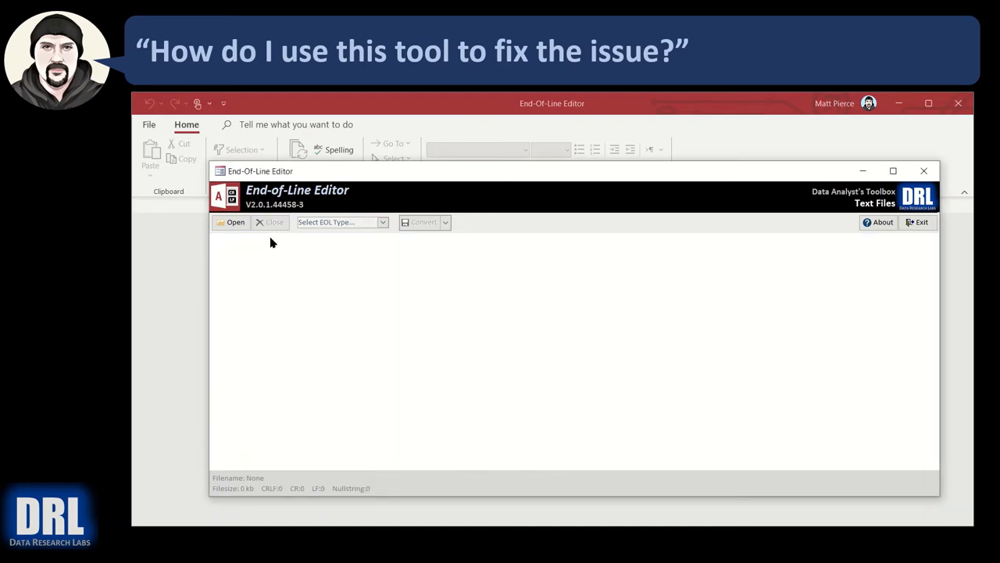
{"action": "left_click", "coordinate": [232, 221]}
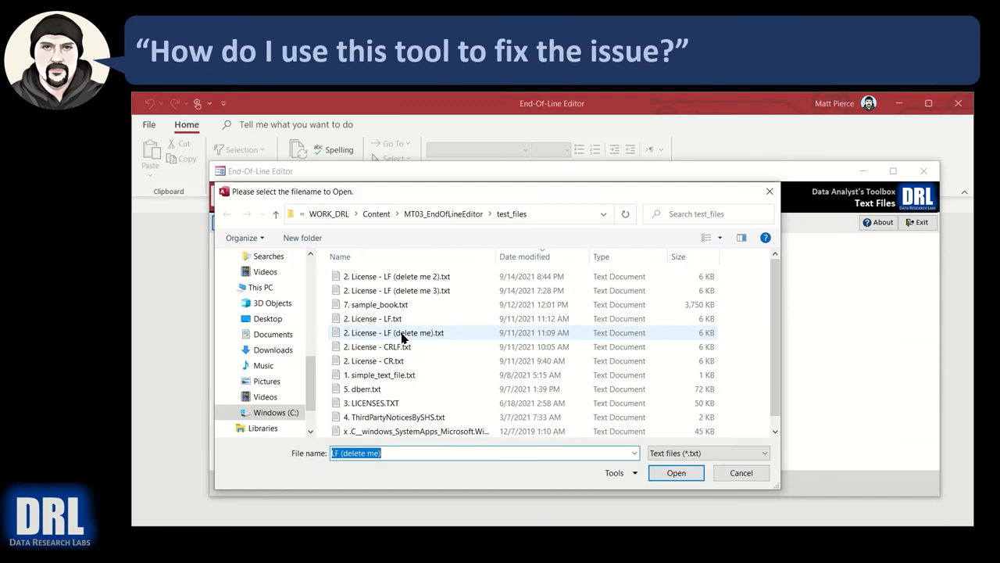
{"action": "left_click", "coordinate": [676, 472]}
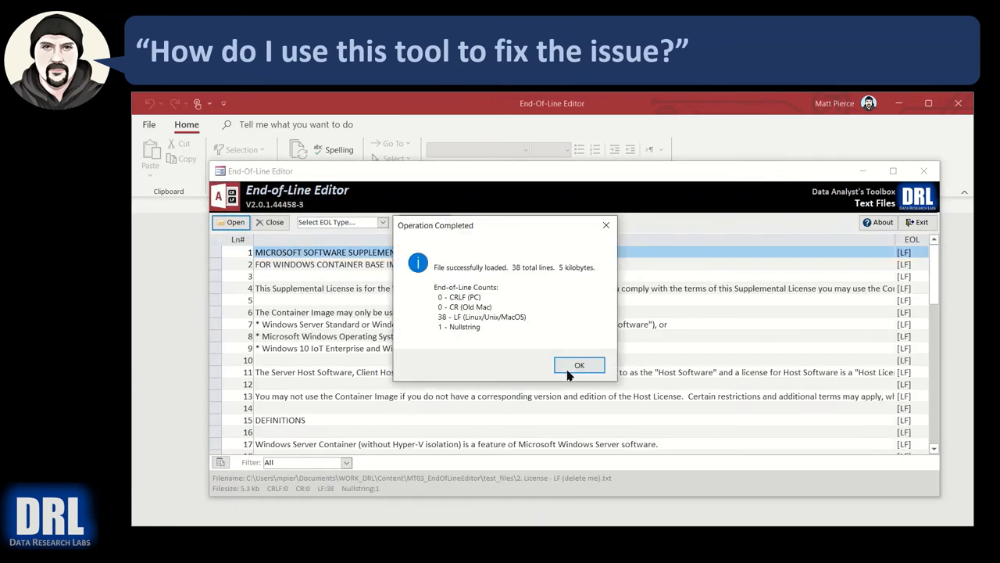
{"action": "left_click", "coordinate": [578, 366]}
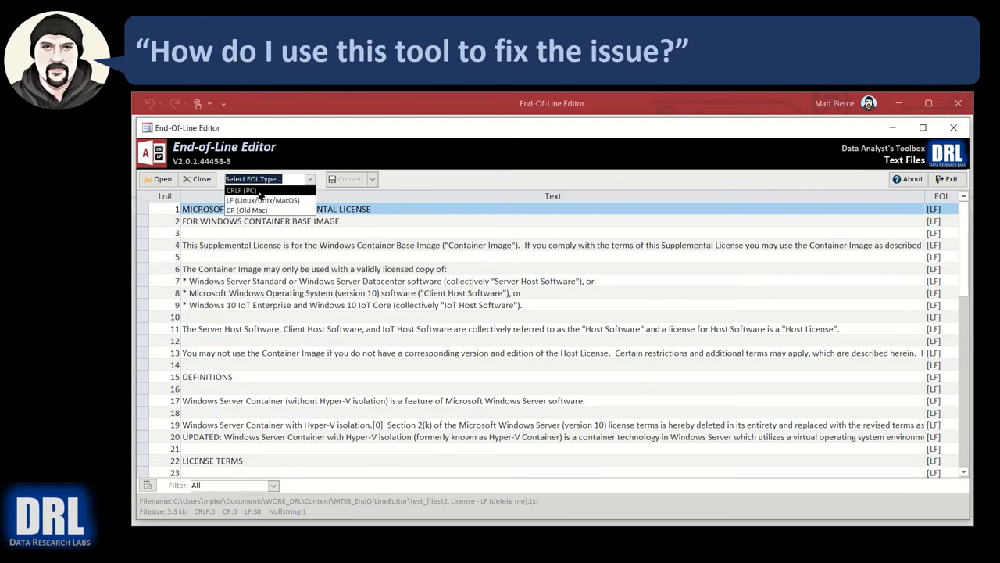
Step: Convert the file's line endings to CRLF (PC), overwriting the original, and dismiss the results
{"action": "left_click", "coordinate": [241, 190]}
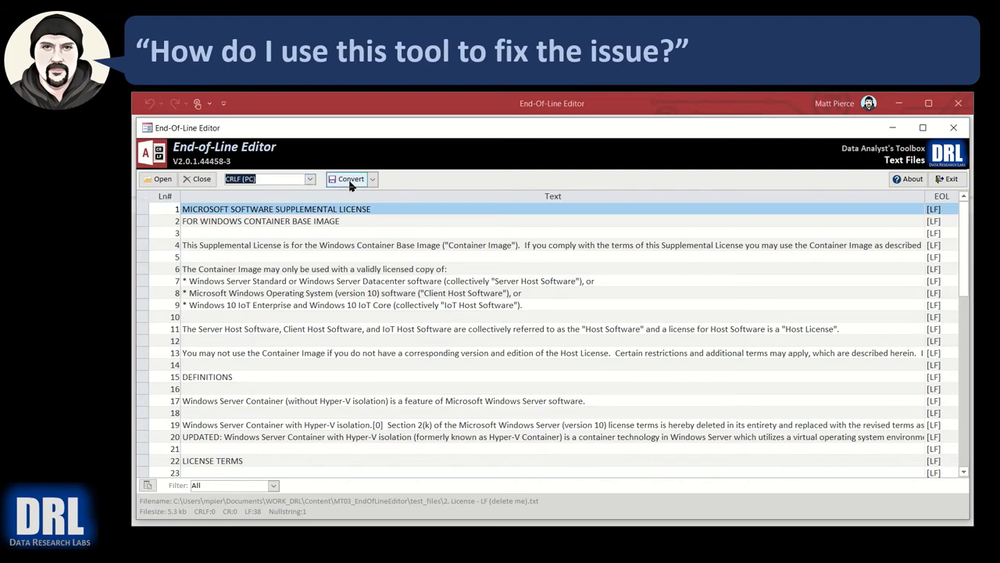
{"action": "left_click", "coordinate": [347, 178]}
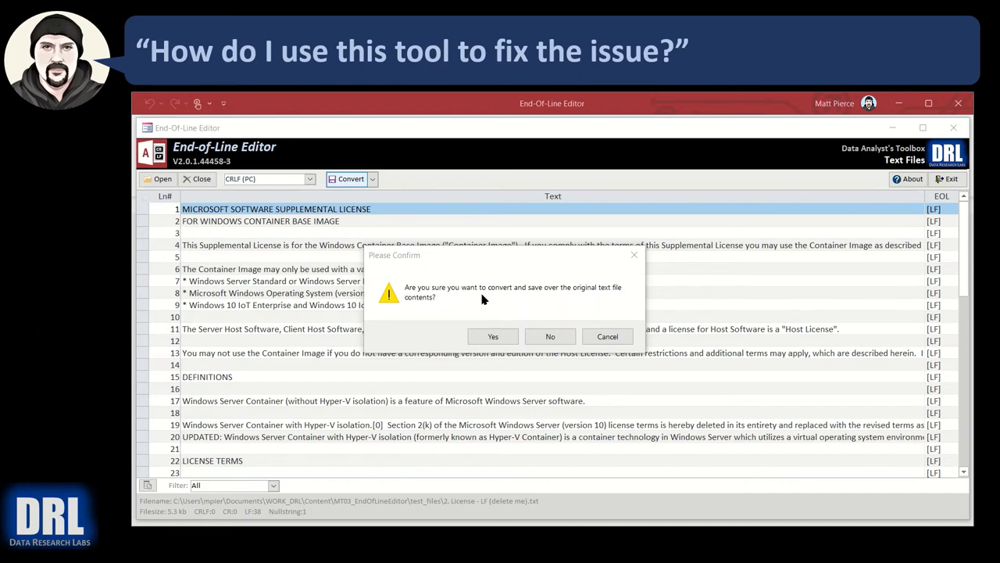
{"action": "mouse_move", "coordinate": [438, 511]}
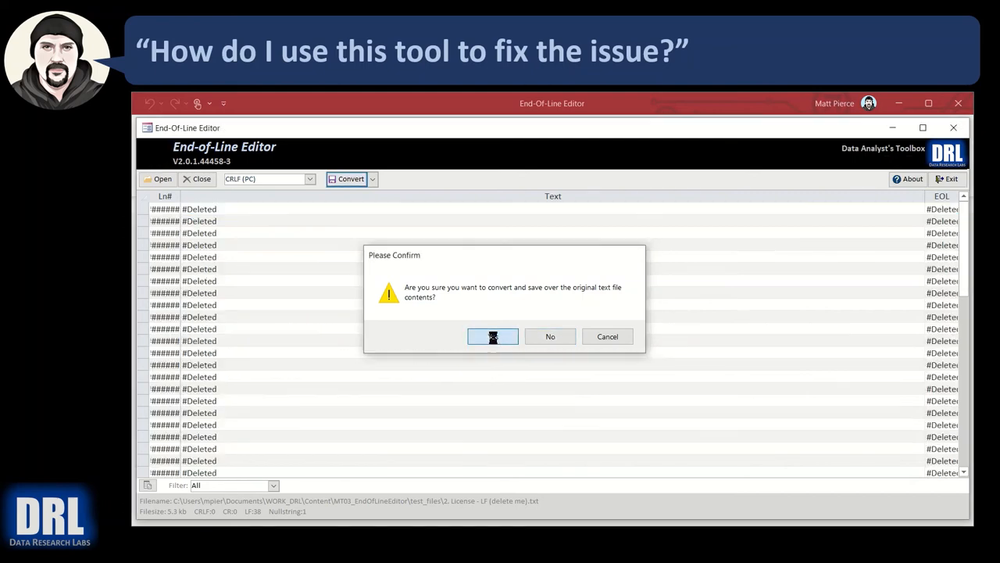
{"action": "left_click", "coordinate": [493, 336]}
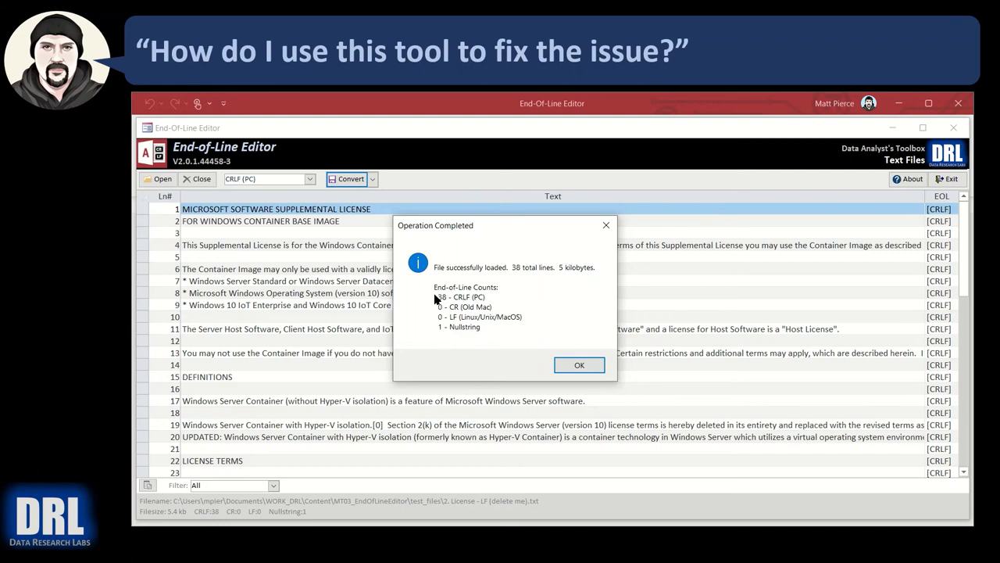
{"action": "mouse_move", "coordinate": [516, 350]}
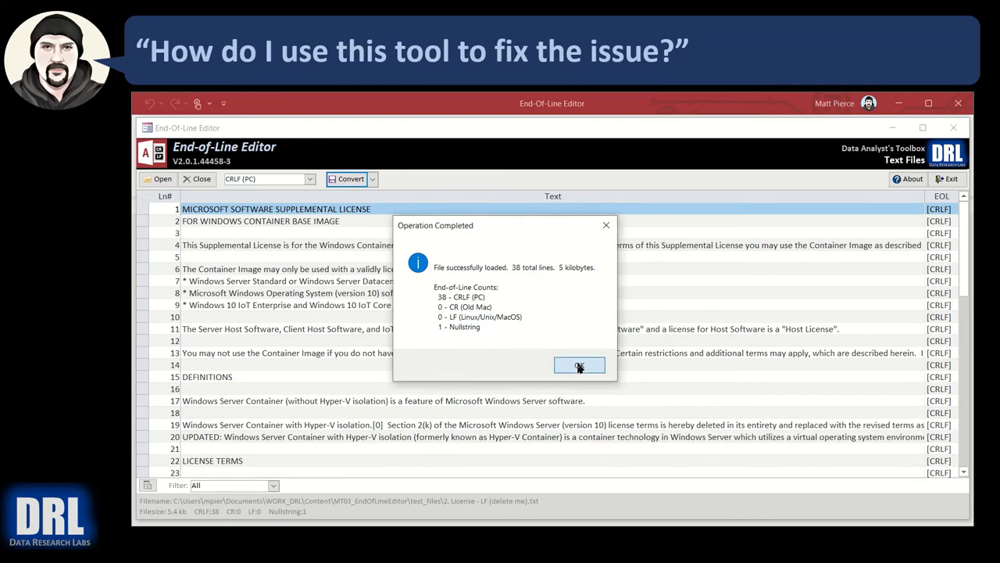
{"action": "left_click", "coordinate": [578, 366]}
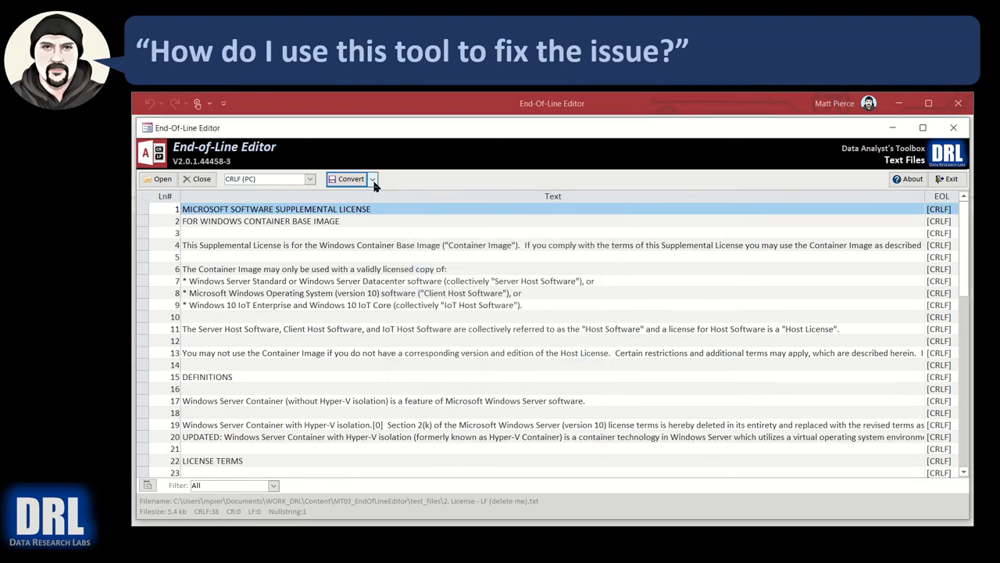
{"action": "left_click", "coordinate": [350, 178]}
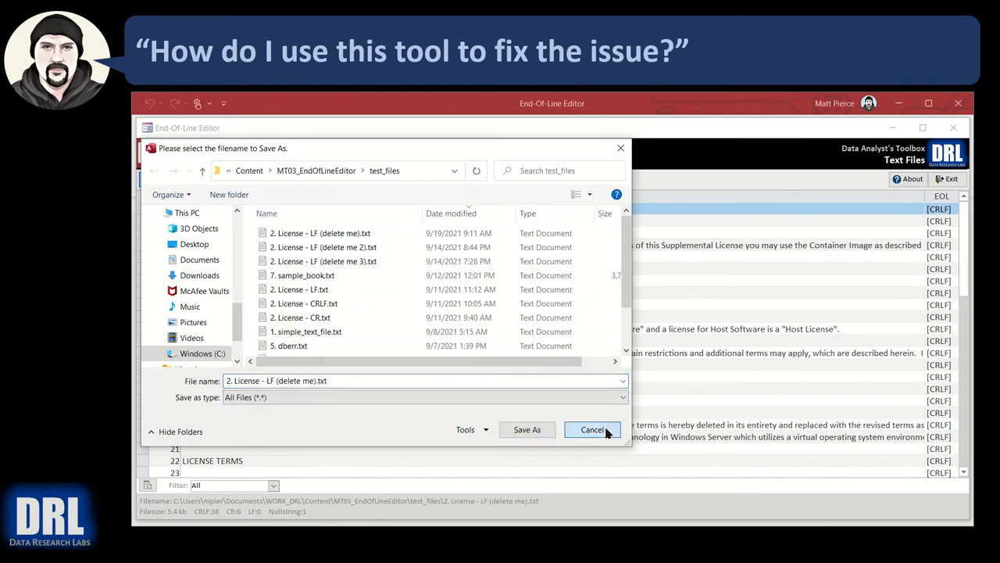
{"action": "left_click", "coordinate": [593, 428]}
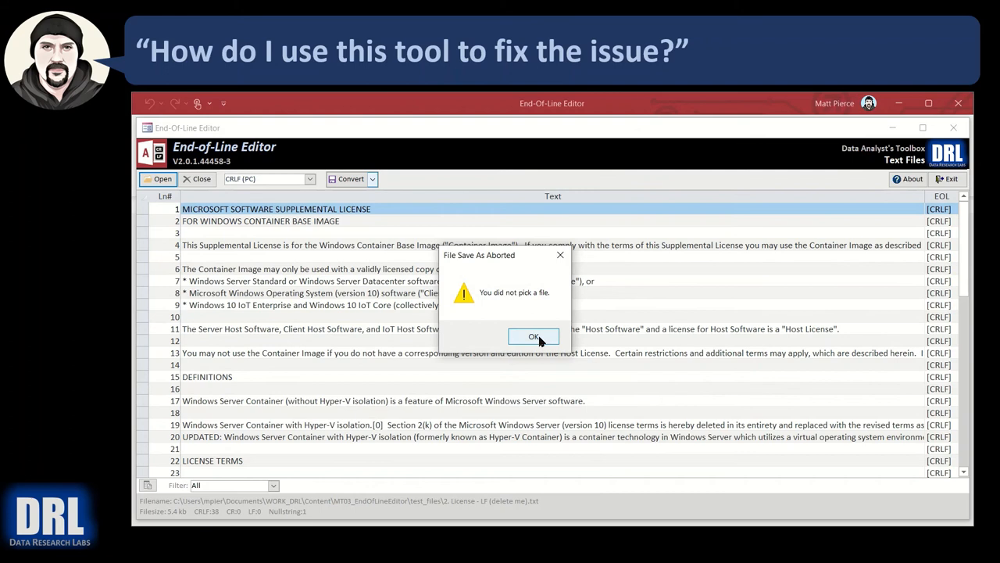
{"action": "left_click", "coordinate": [535, 336]}
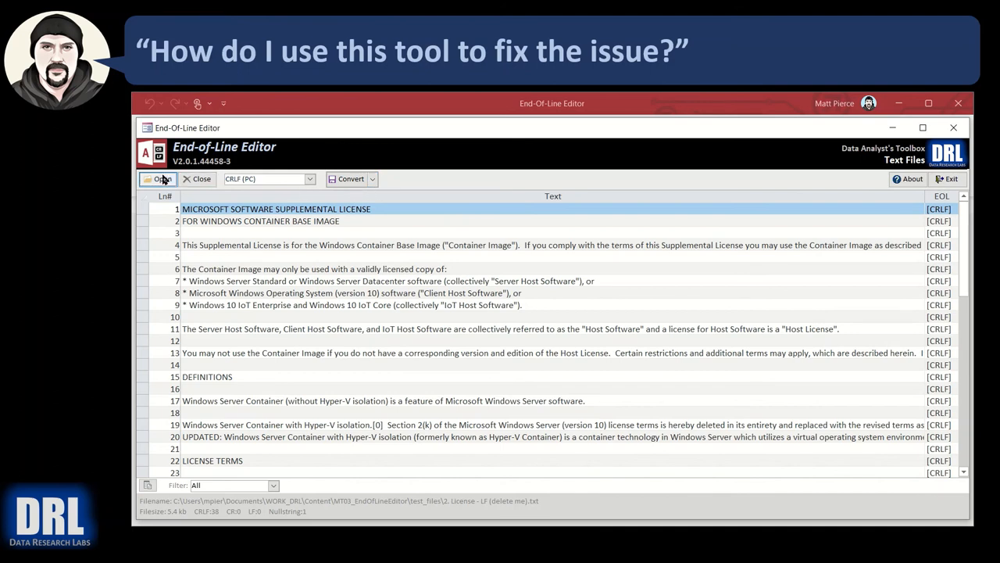
{"action": "mouse_move", "coordinate": [803, 216]}
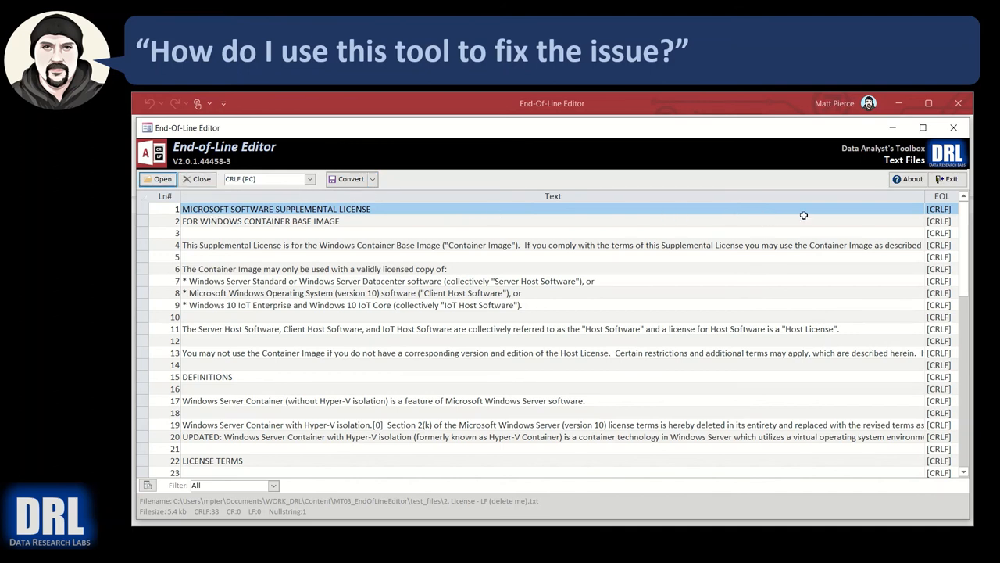
{"action": "left_click", "coordinate": [947, 178]}
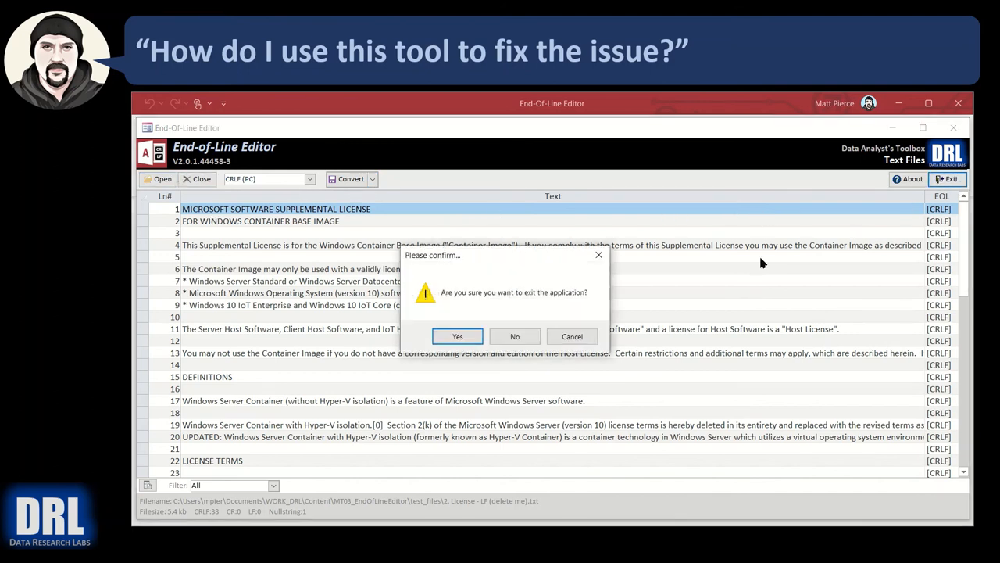
Step: Confirm exiting the End-of-Line Editor, leaving an empty Access window
{"action": "left_click", "coordinate": [456, 336]}
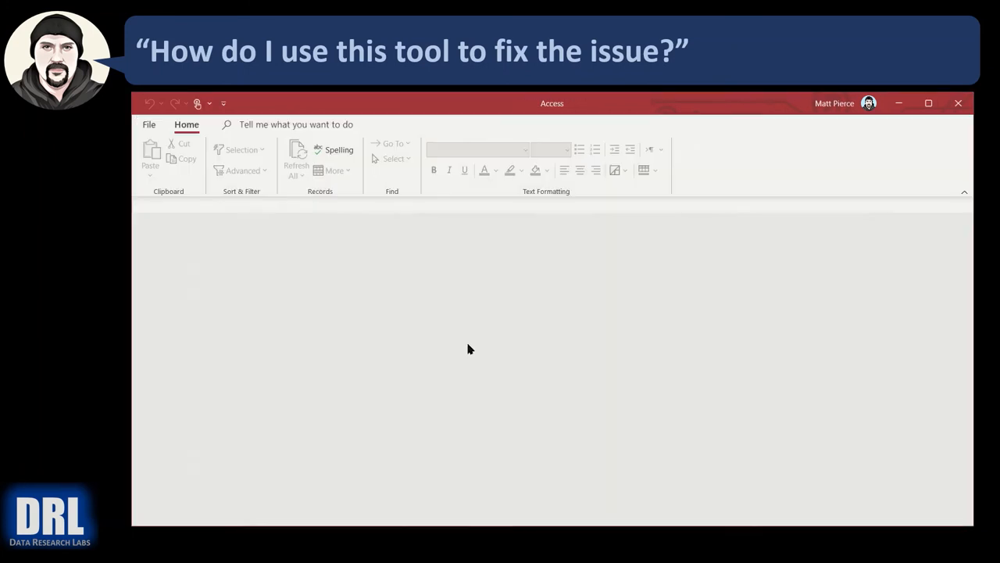
{"action": "mouse_move", "coordinate": [532, 338]}
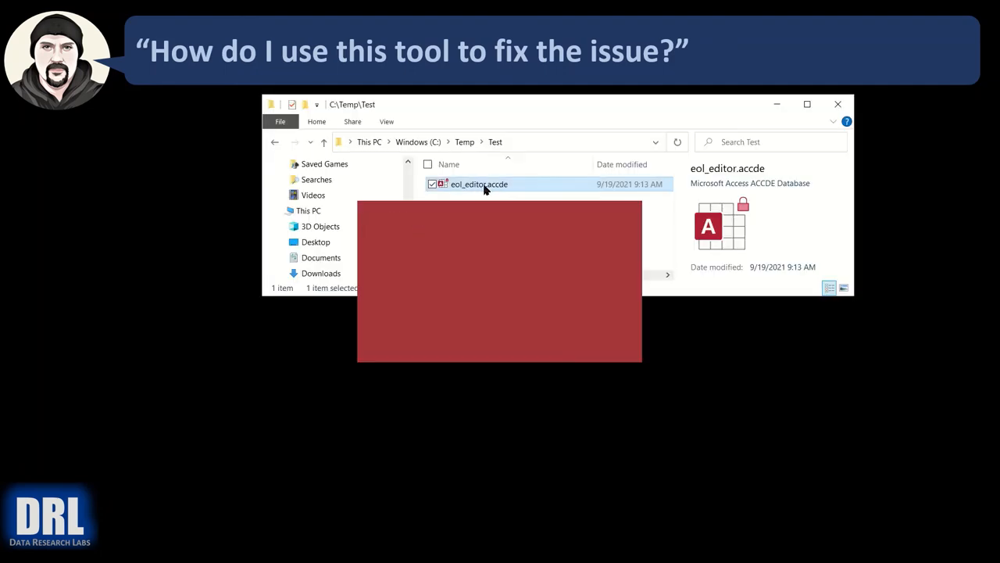
Step: Relaunch eol_editor.accde and accept the Access security notice so the editor reopens
{"action": "double_click", "coordinate": [478, 184]}
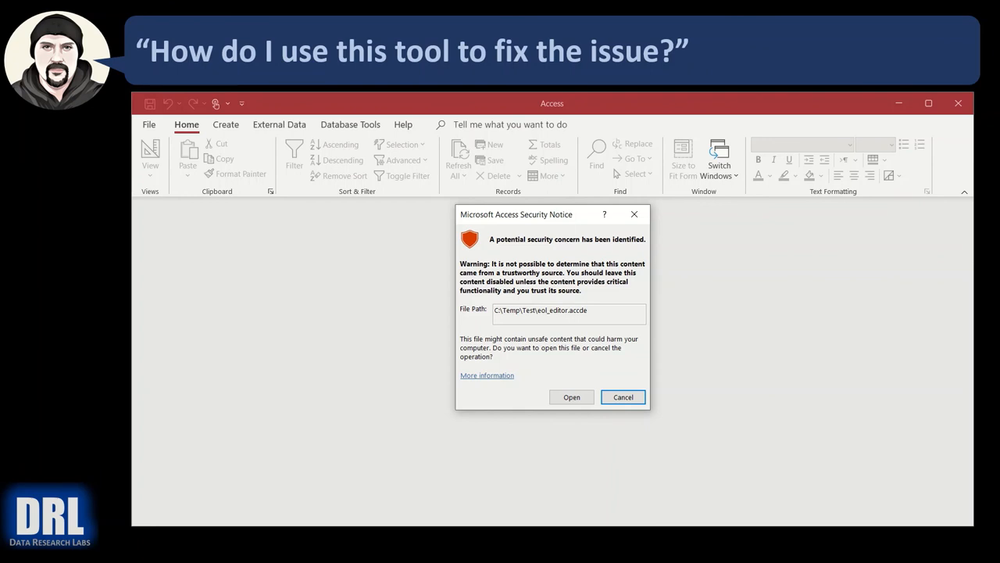
{"action": "mouse_move", "coordinate": [560, 263]}
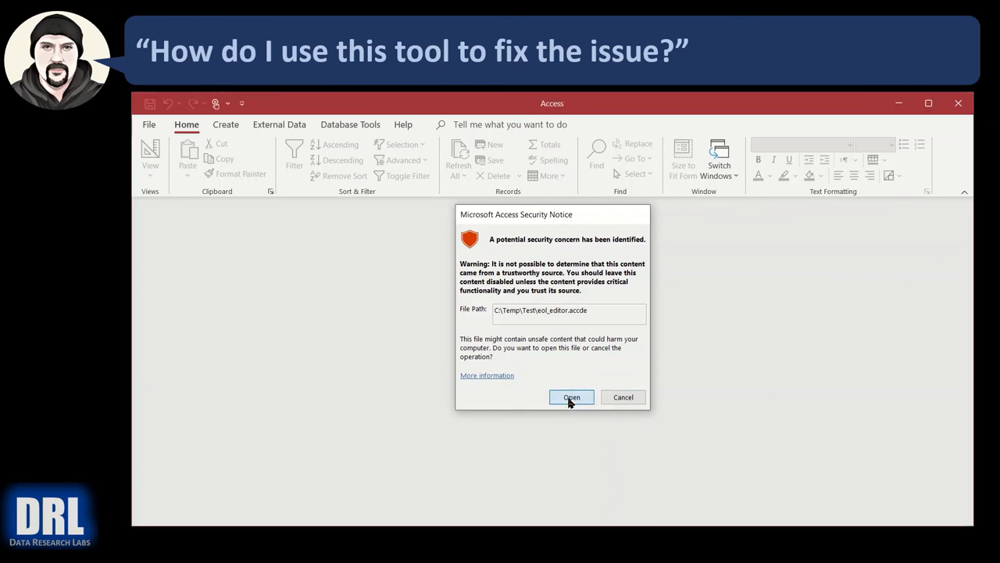
{"action": "left_click", "coordinate": [572, 397]}
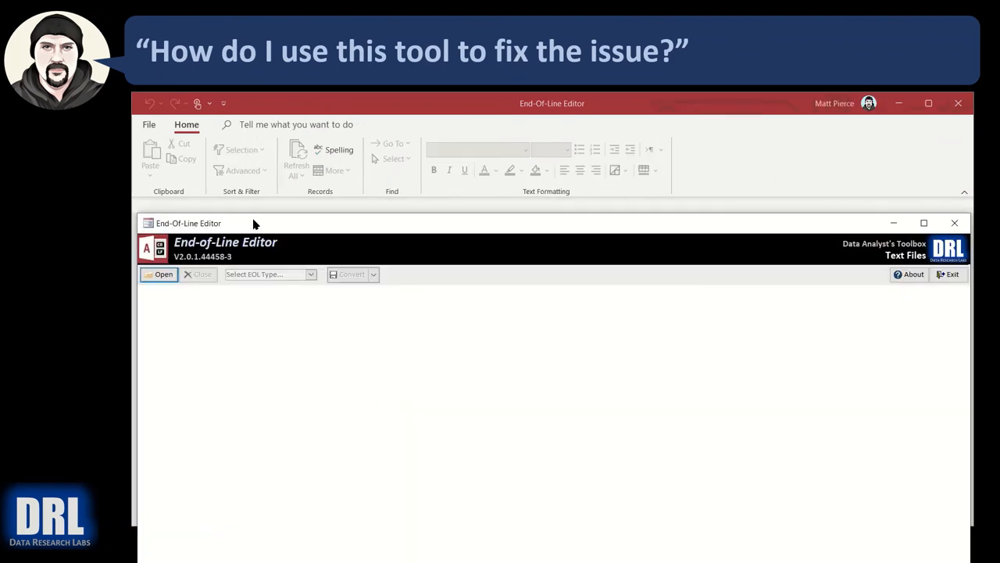